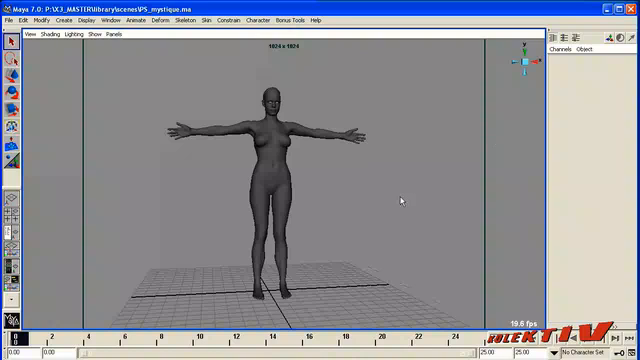
Select the character mesh to attach a Sampler Deformer with Surface Offset deformation.
{"action": "left_click", "coordinate": [280, 180]}
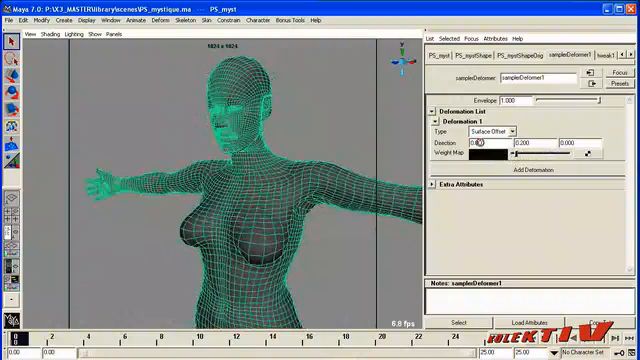
{"action": "type", "text": "0.640"}
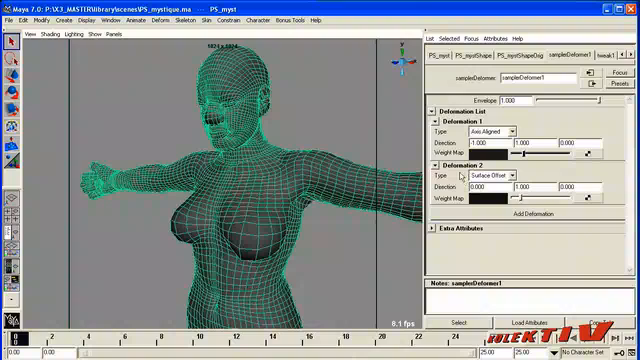
{"action": "mouse_move", "coordinate": [464, 178]}
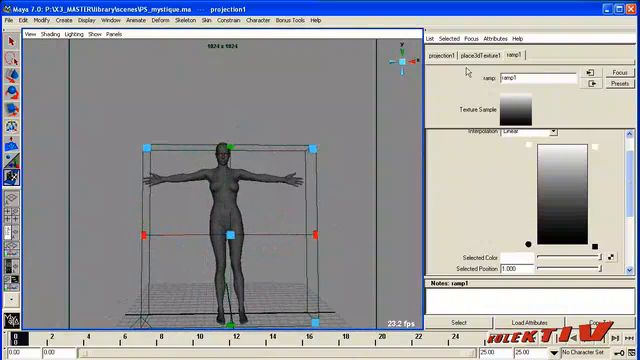
Reposition place3dTexture1 so the ramp projection lines up with the character.
{"action": "left_click", "coordinate": [448, 56]}
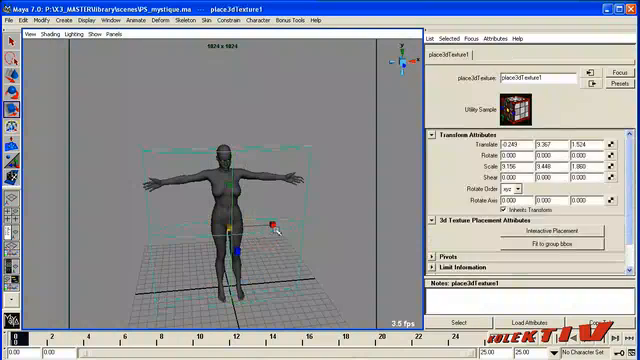
{"action": "left_click", "coordinate": [512, 164]}
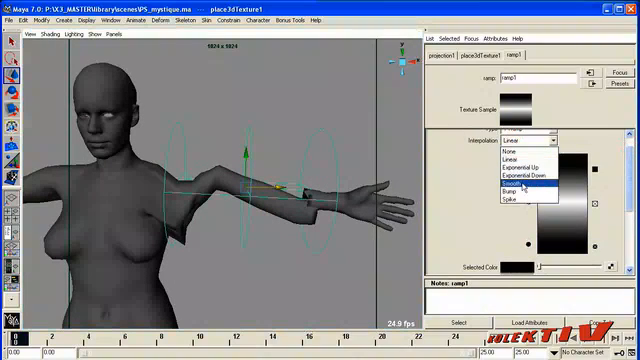
Choose a different ramp interpolation type to localize the deformation along the arm.
{"action": "left_click", "coordinate": [510, 188]}
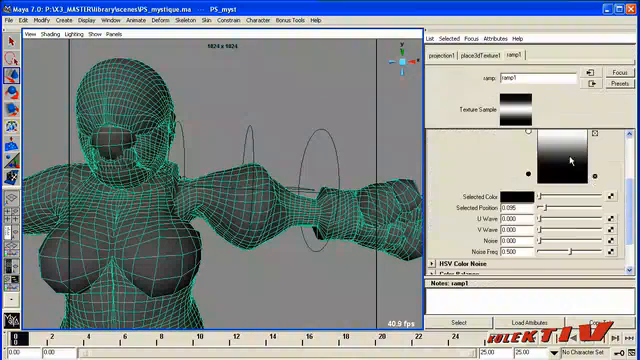
Fit the ramp's place3dTexture1 gizmo around the arms of the Mystique mesh.
{"action": "left_click", "coordinate": [440, 56]}
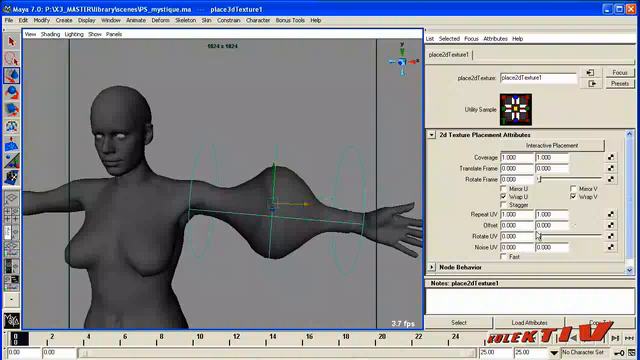
Adjust place3dTexture1's transform so the bulge stays around one arm near the elbow.
{"action": "left_click", "coordinate": [520, 158]}
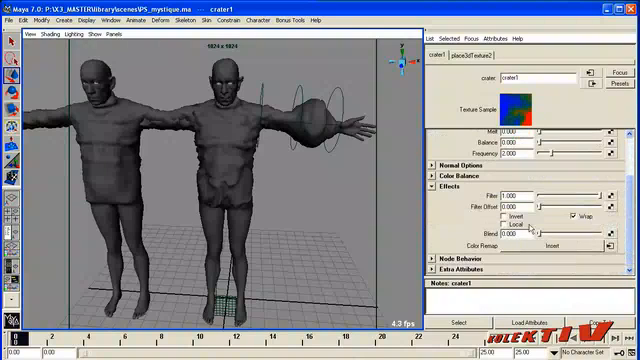
Position the crater texture's placement box around the morphing figure's head.
{"action": "left_click", "coordinate": [572, 216]}
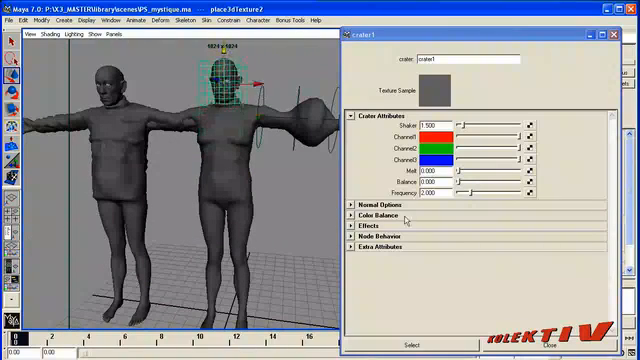
Adjust crater1's Shaker and channel colours to drive the head morph toward Magneto.
{"action": "left_click", "coordinate": [382, 216]}
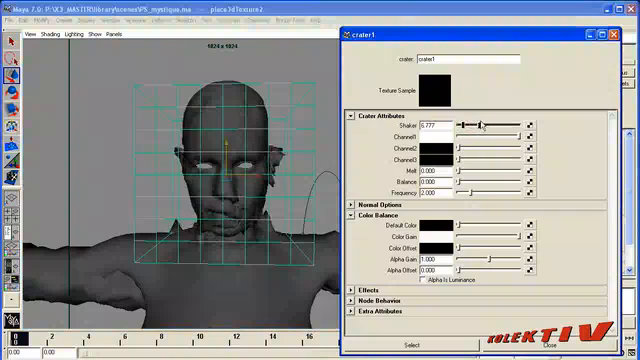
{"action": "left_click_drag", "start_coordinate": [476, 122], "coordinate": [500, 122]}
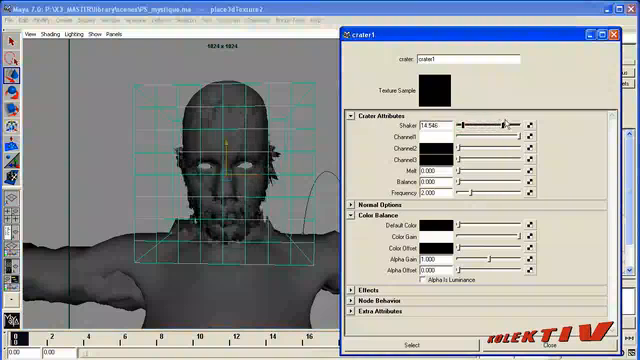